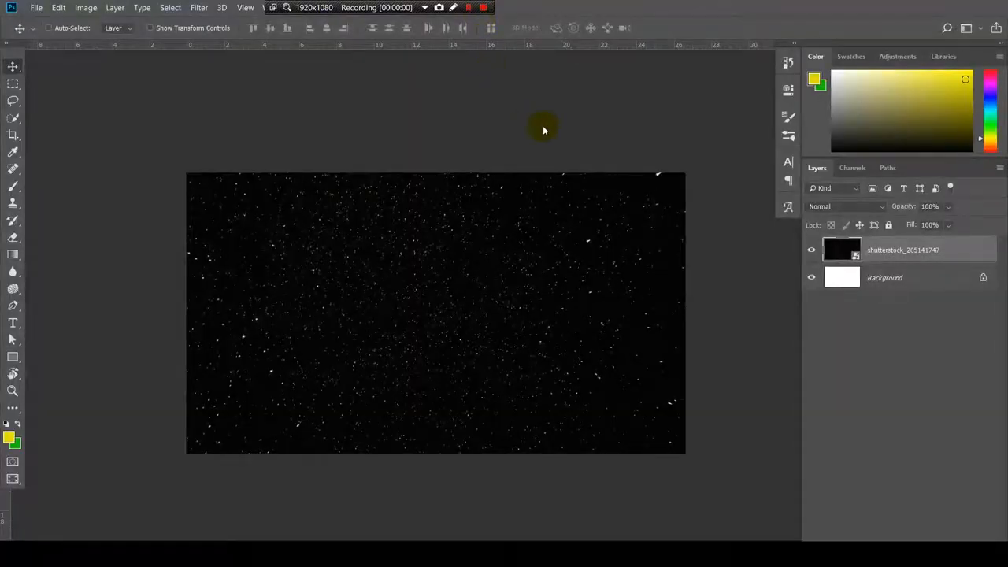
{"action": "mouse_move", "coordinate": [491, 296]}
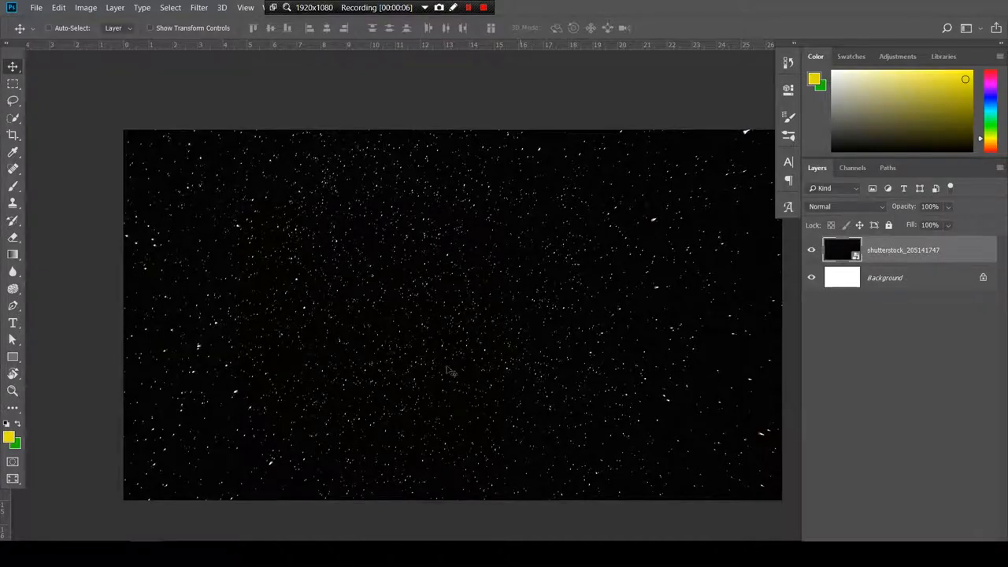
{"action": "mouse_move", "coordinate": [503, 329]}
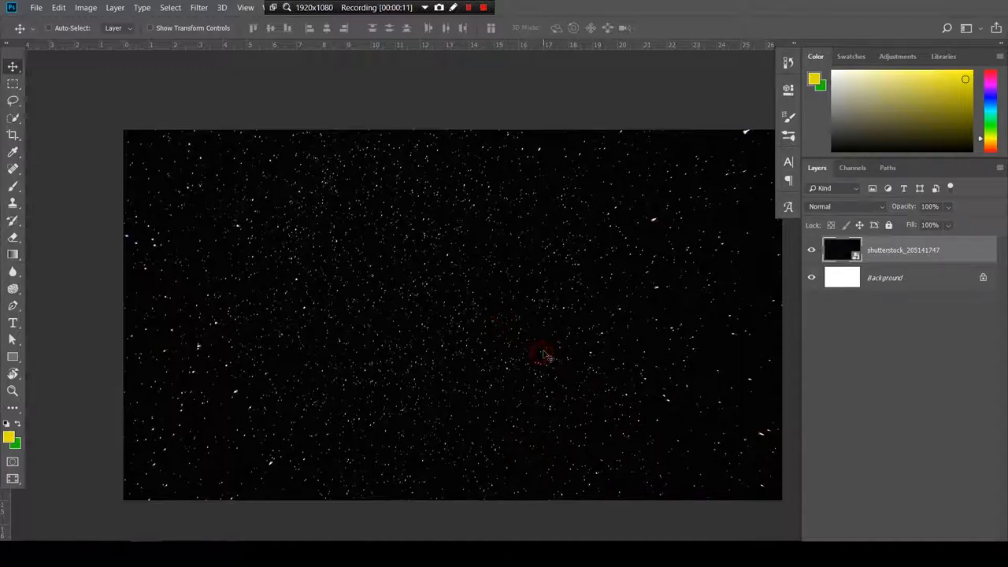
{"action": "mouse_move", "coordinate": [528, 350]}
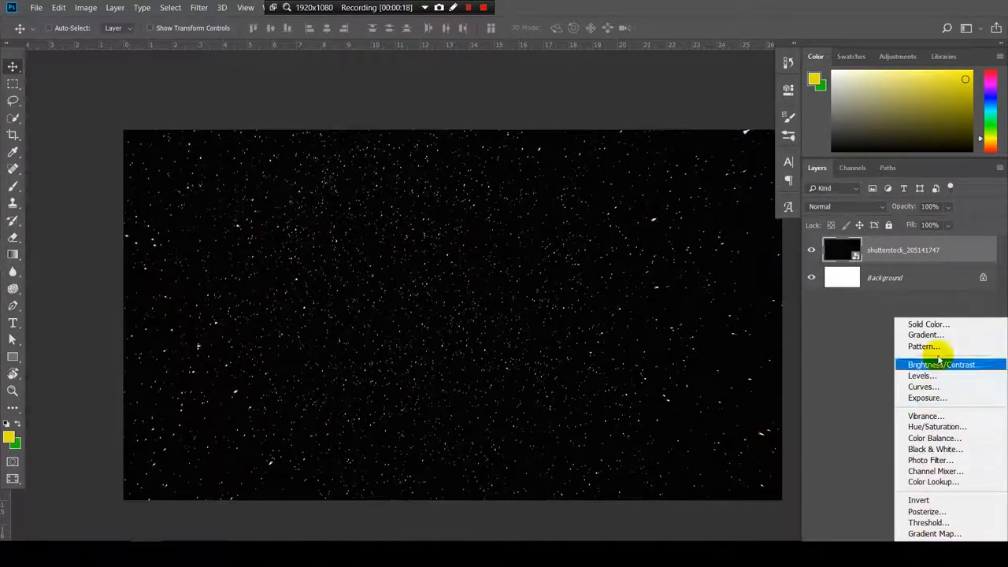
Add a black Solid Color fill layer over the starfield at 61% fill
{"action": "left_click", "coordinate": [927, 324]}
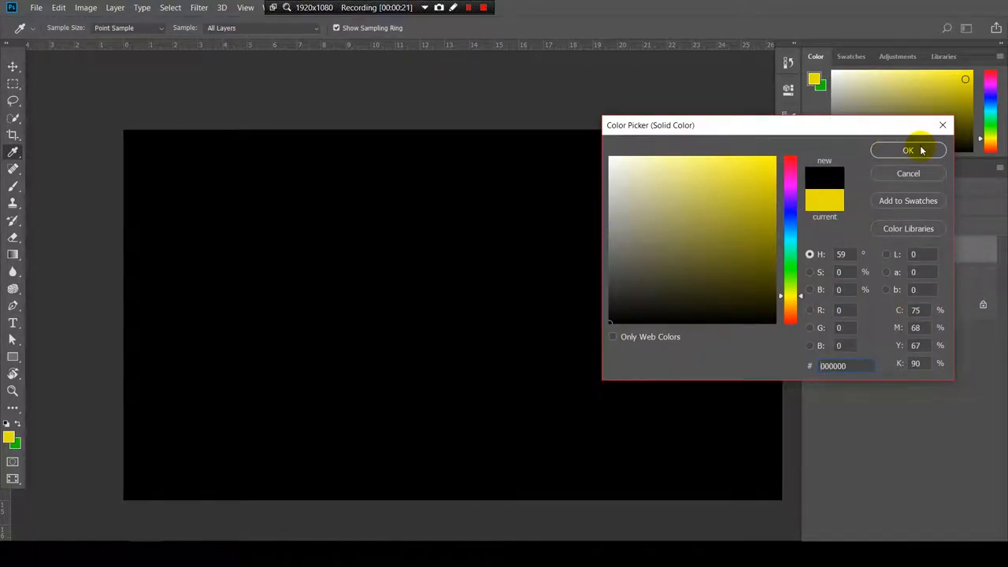
{"action": "left_click", "coordinate": [907, 152]}
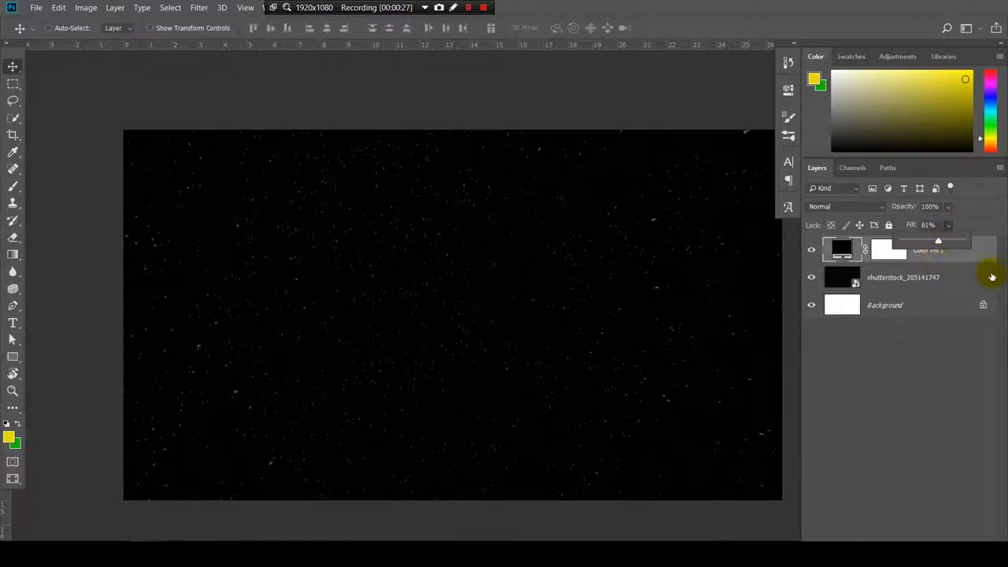
{"action": "mouse_move", "coordinate": [469, 345]}
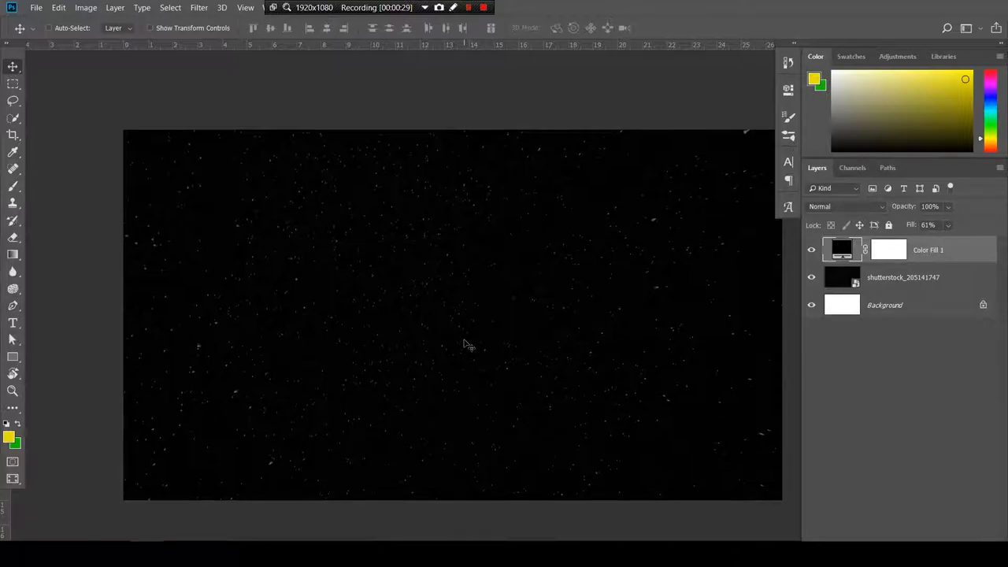
{"action": "mouse_move", "coordinate": [460, 329]}
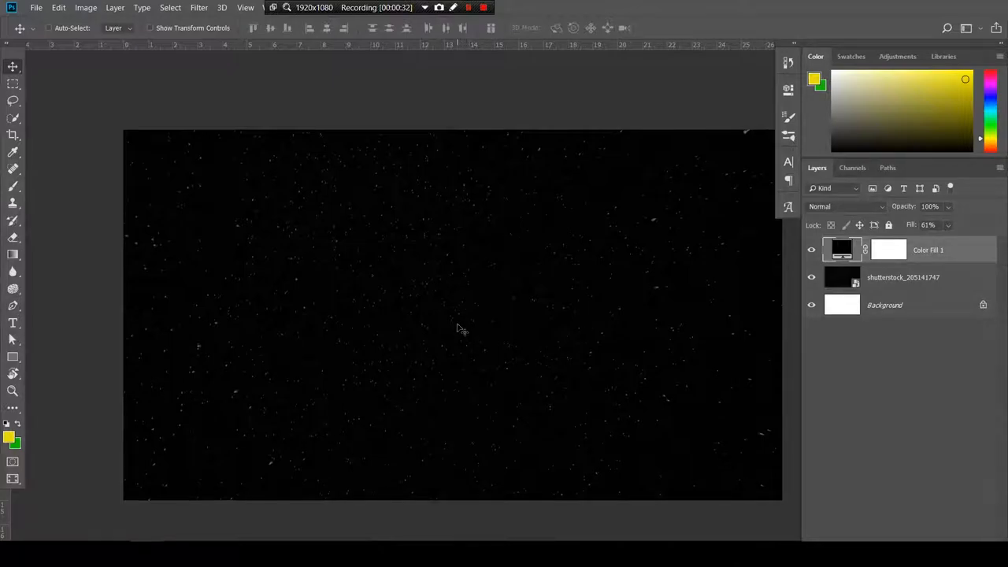
Create a paragraph box of Lorem ipsum text, set it to Justify All and colour it yellow
{"action": "left_click", "coordinate": [13, 323]}
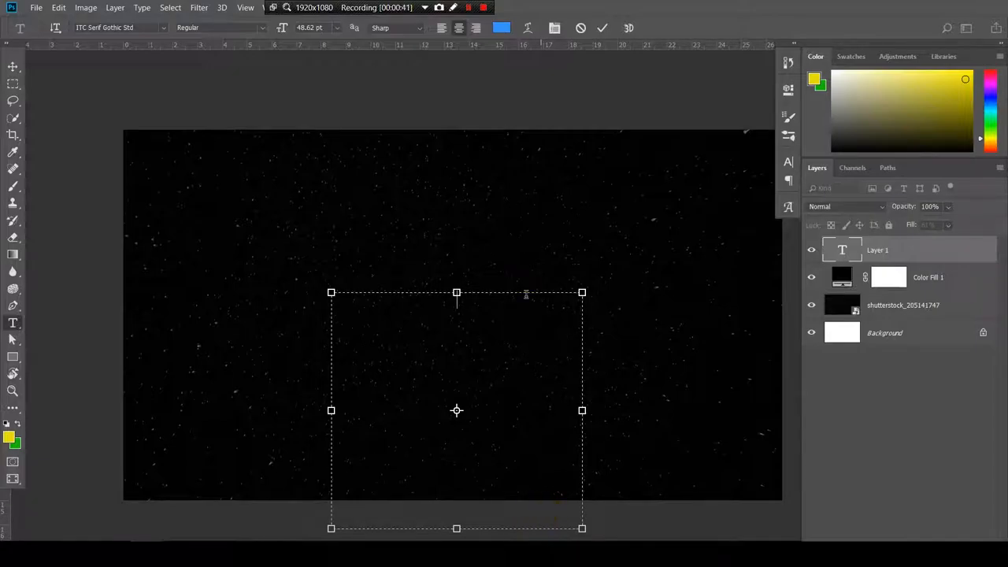
{"action": "mouse_move", "coordinate": [481, 354]}
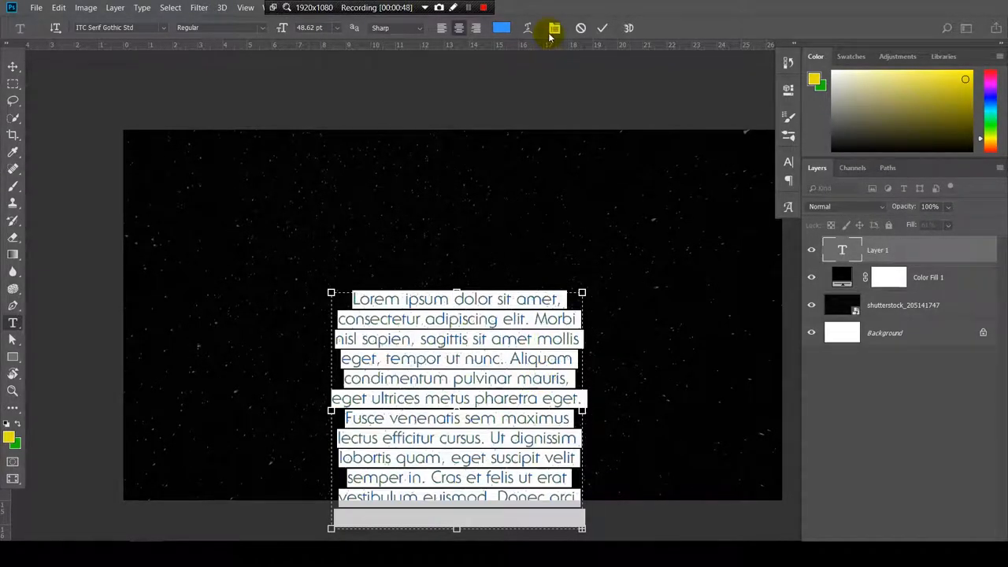
{"action": "left_click", "coordinate": [554, 28]}
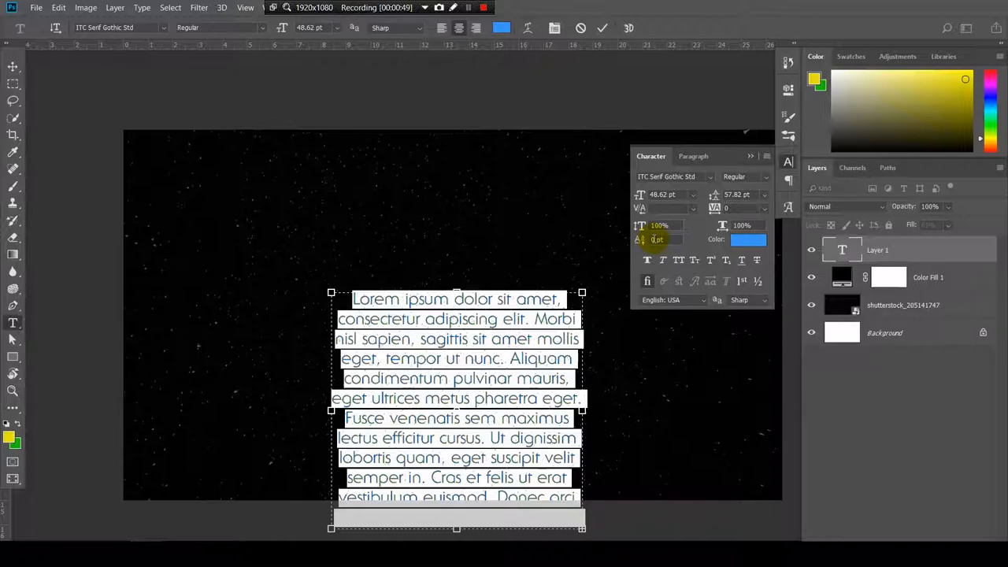
{"action": "mouse_move", "coordinate": [563, 49]}
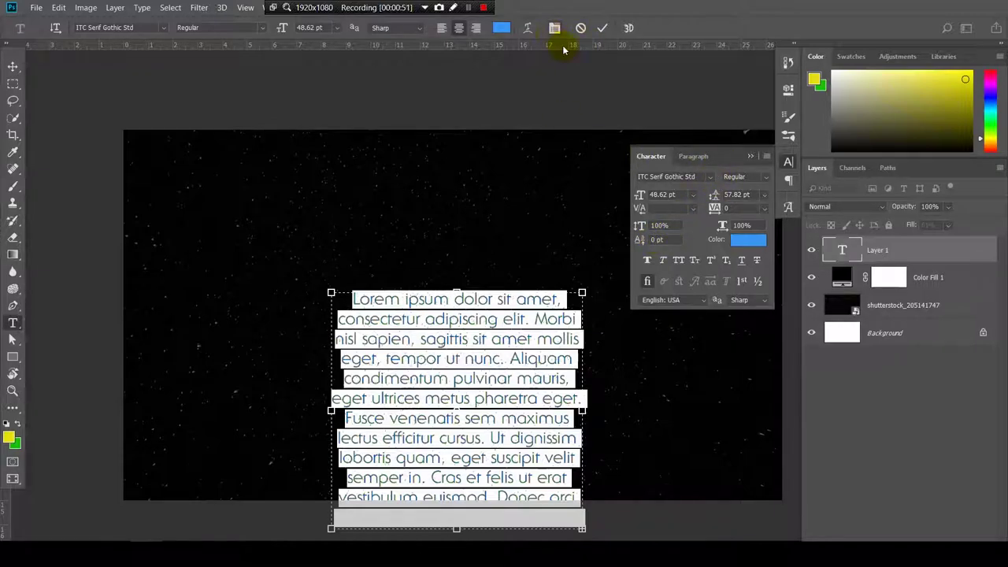
{"action": "left_click", "coordinate": [694, 156]}
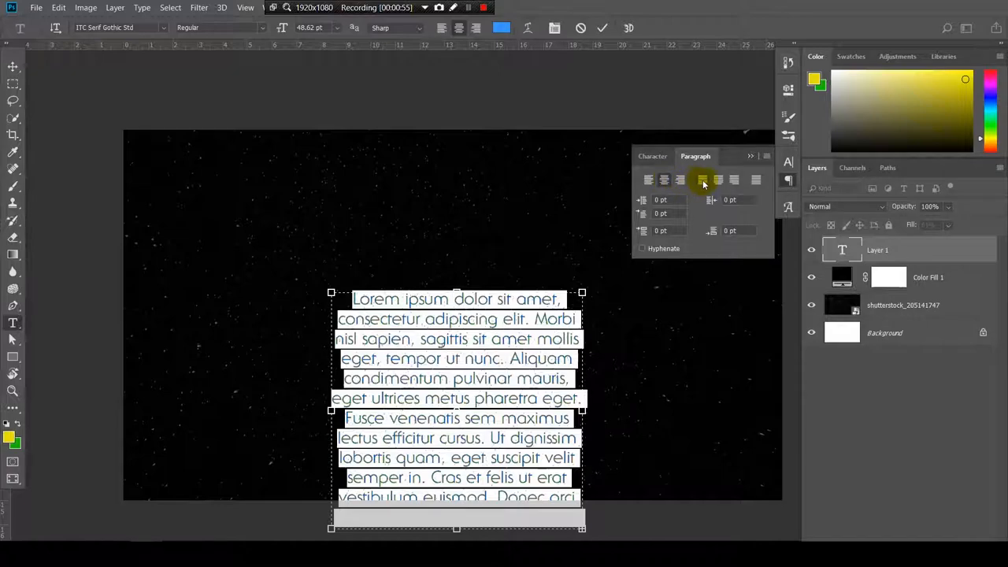
{"action": "left_click", "coordinate": [702, 180]}
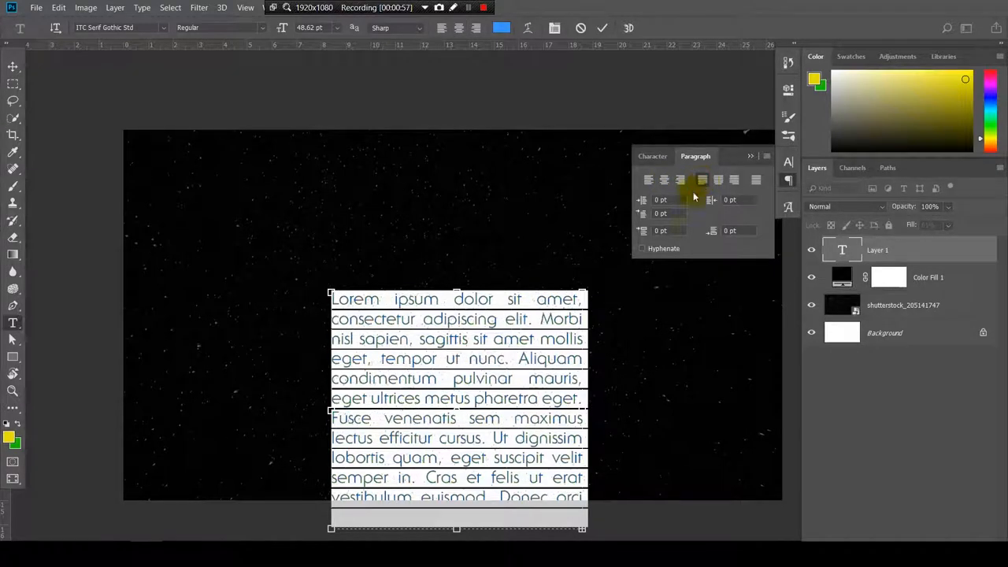
{"action": "left_click", "coordinate": [602, 29]}
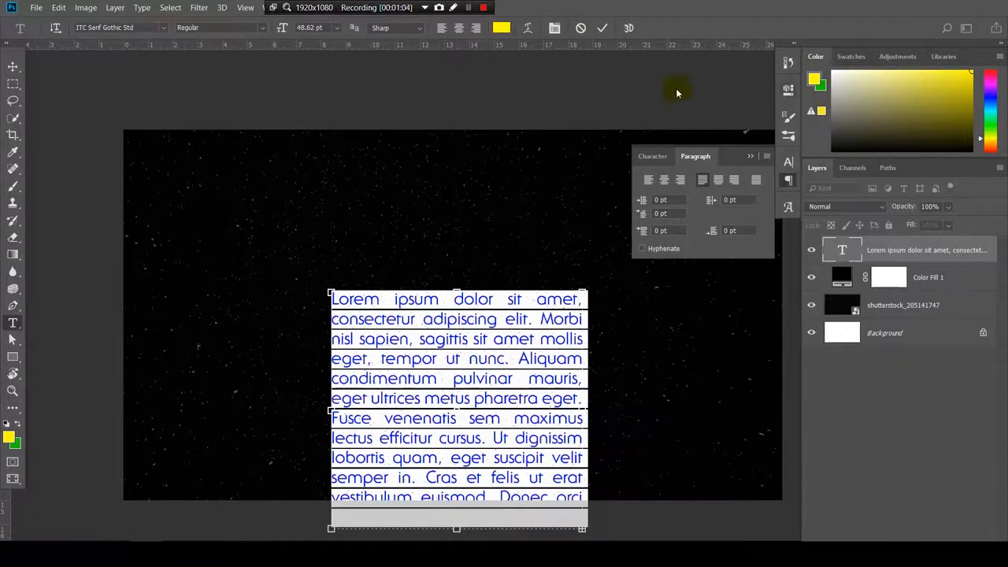
Add an 'EPISODE I' title line above the paragraph, correcting a mistyped start
{"action": "left_click", "coordinate": [601, 29]}
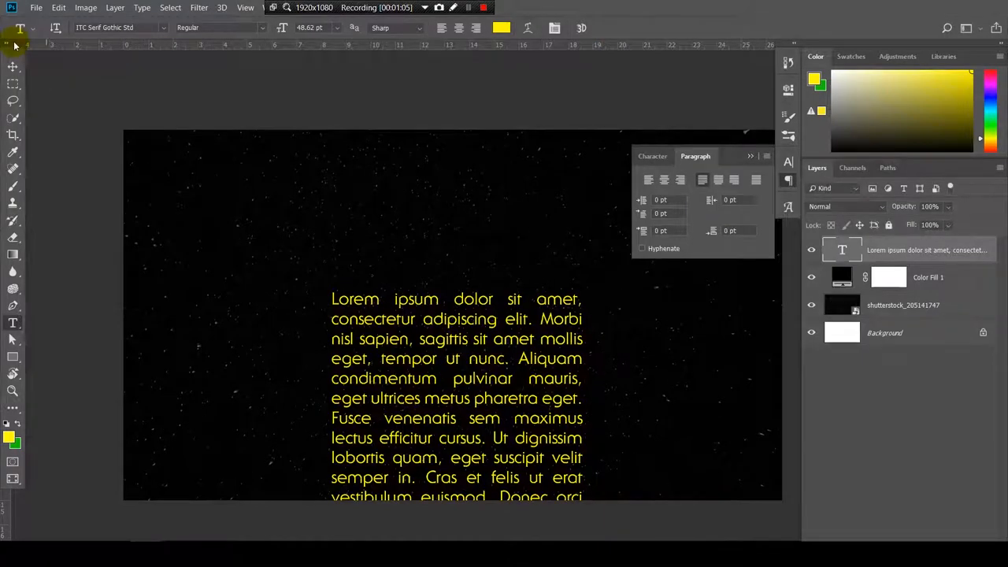
{"action": "left_click", "coordinate": [457, 394]}
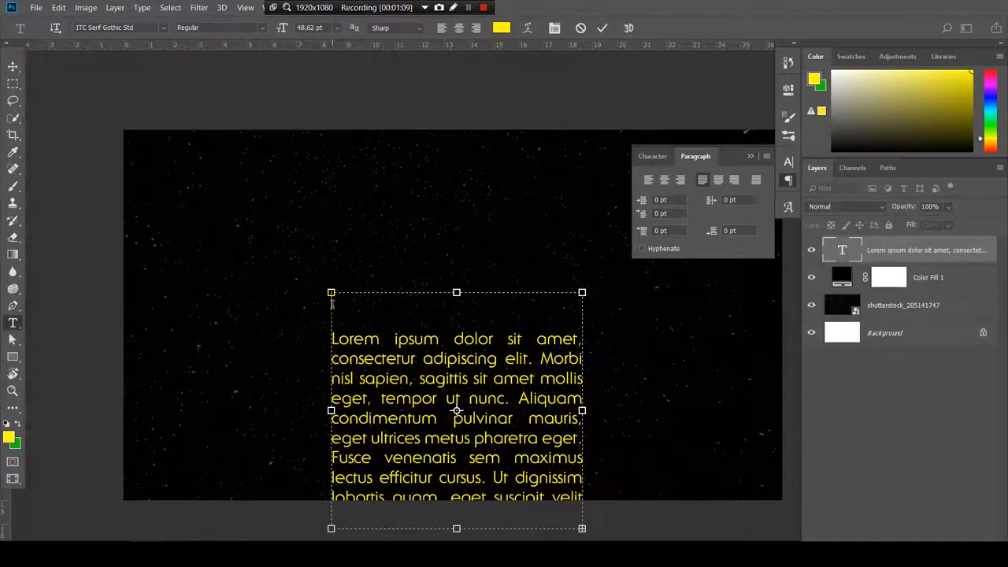
{"action": "type", "text": "EpISO"}
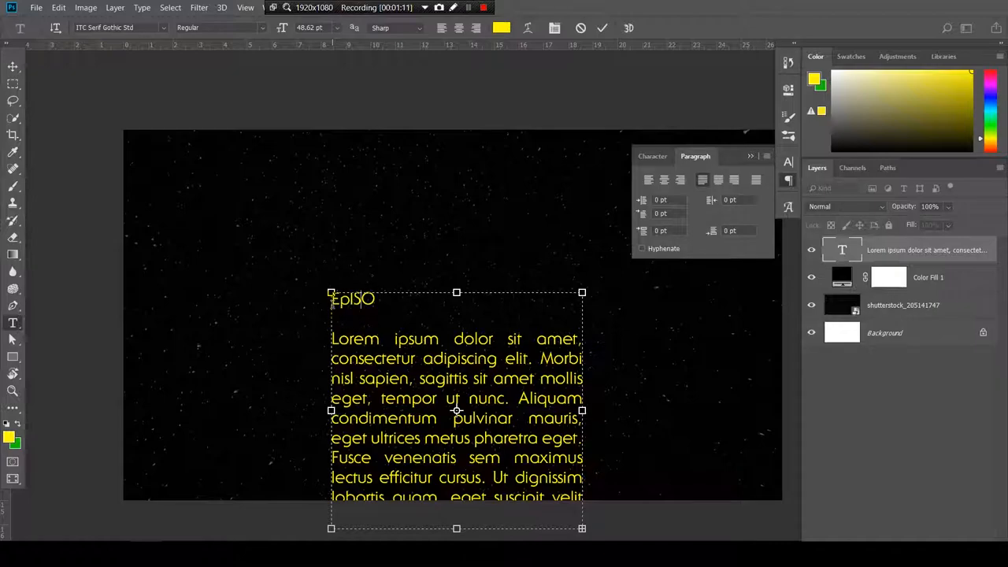
{"action": "key", "text": "Backspace"}
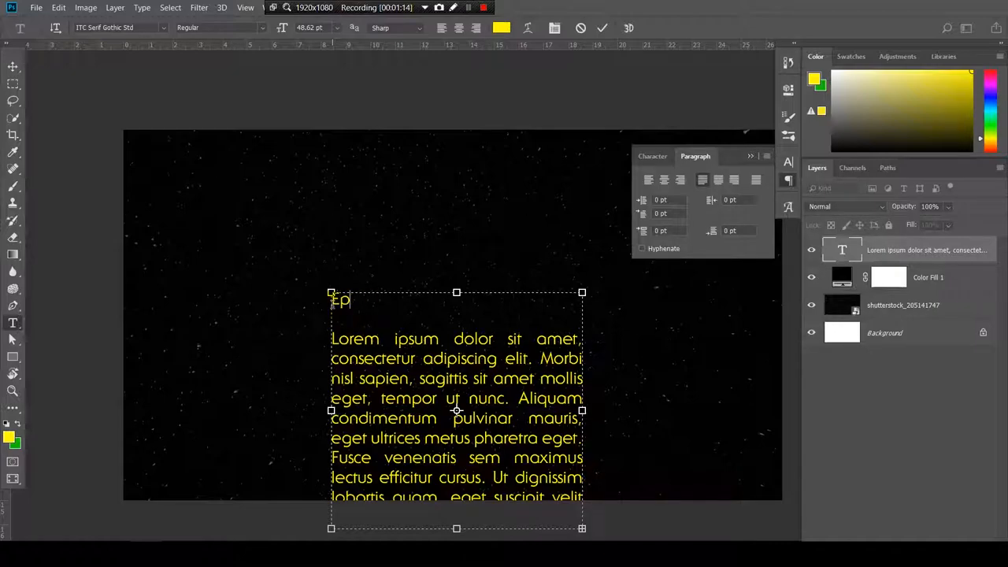
{"action": "type", "text": "EPISODE"}
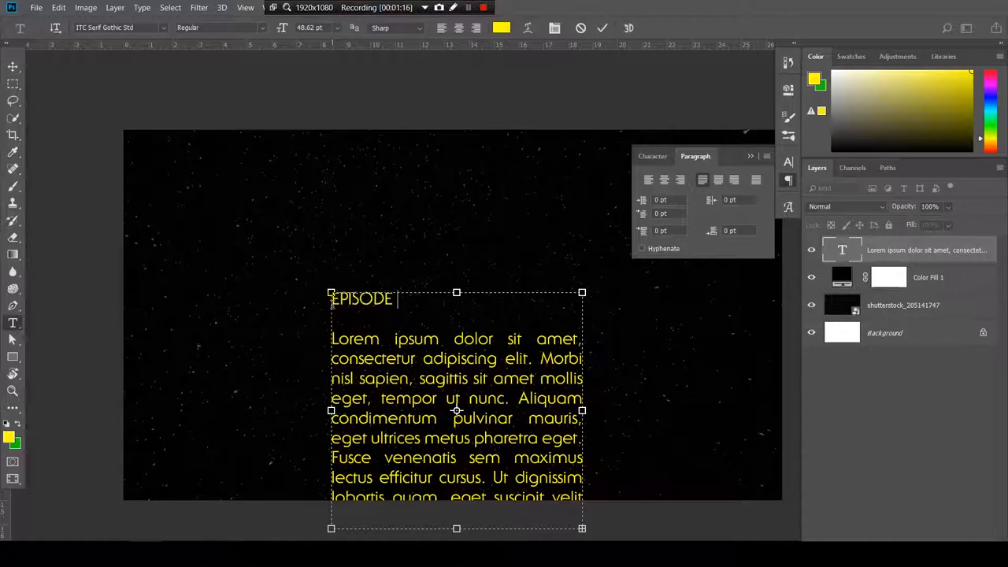
{"action": "type", "text": "1"}
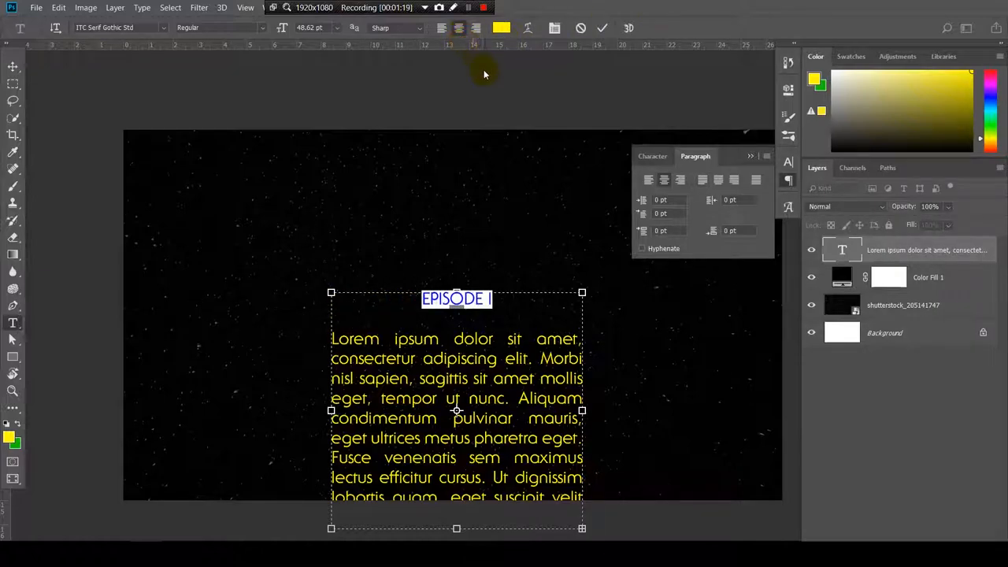
Make the EPISODE I title bold and larger, then move the text block up to the canvas top
{"action": "left_click", "coordinate": [652, 156]}
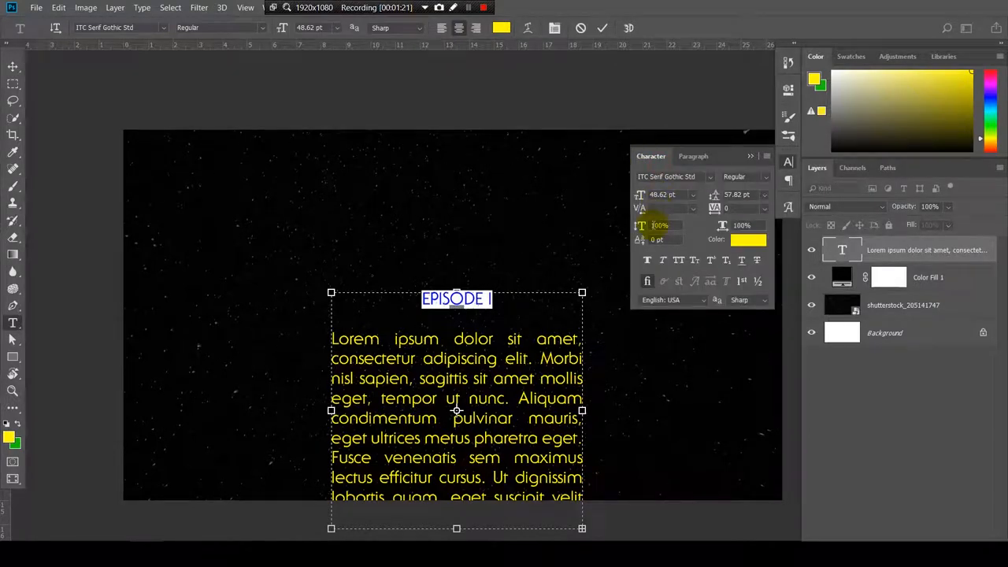
{"action": "left_click", "coordinate": [765, 177]}
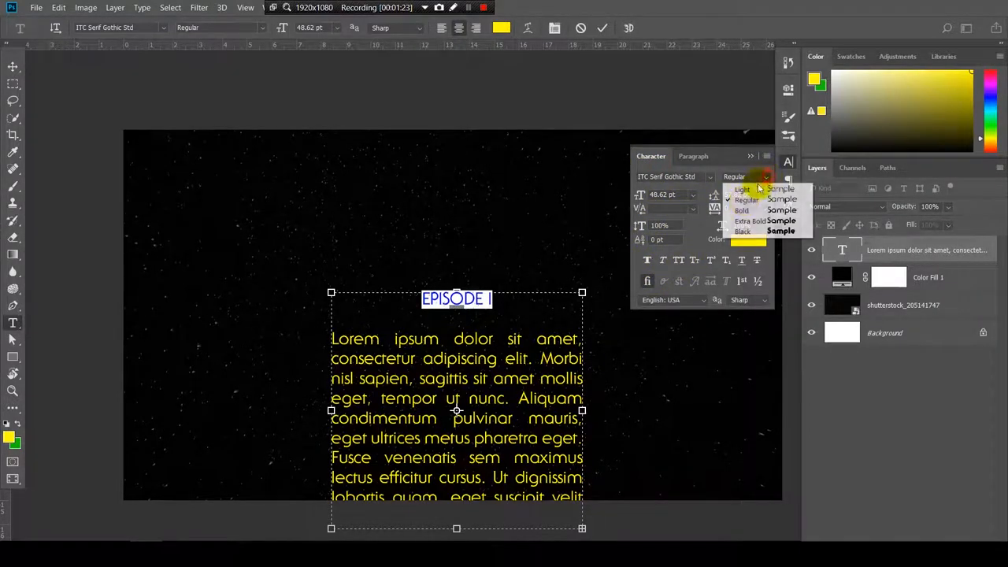
{"action": "left_click", "coordinate": [742, 210]}
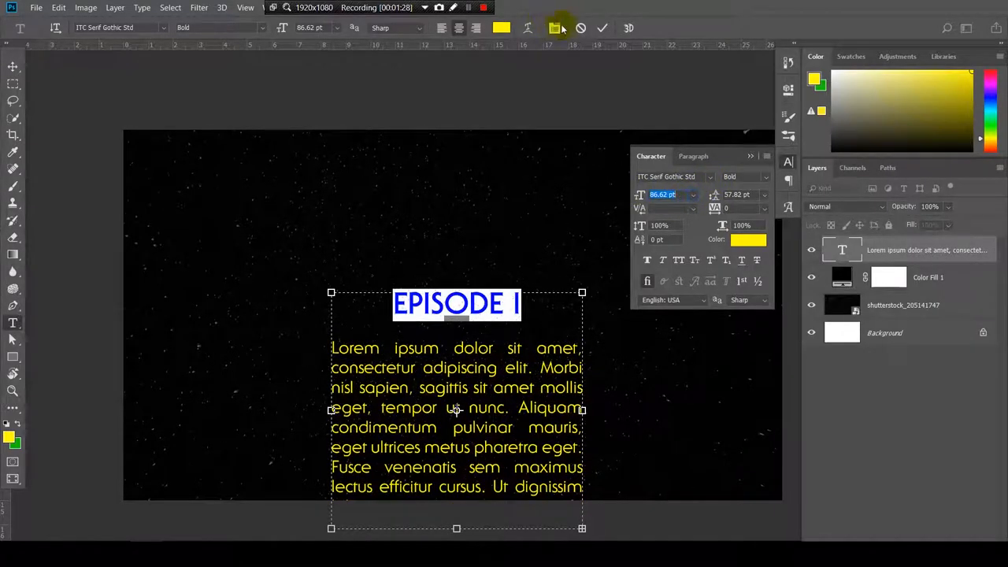
{"action": "left_click", "coordinate": [602, 28]}
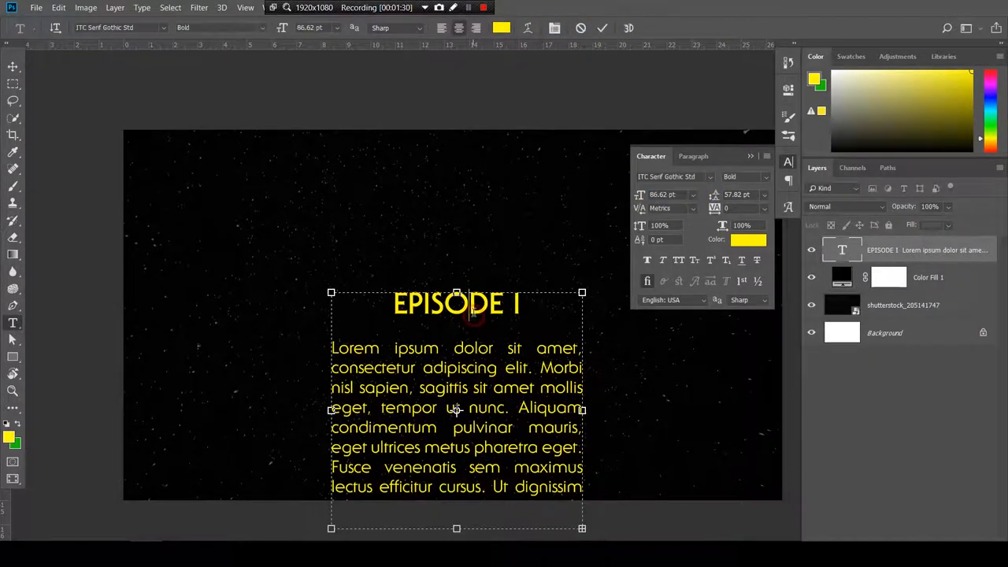
{"action": "left_click", "coordinate": [472, 315]}
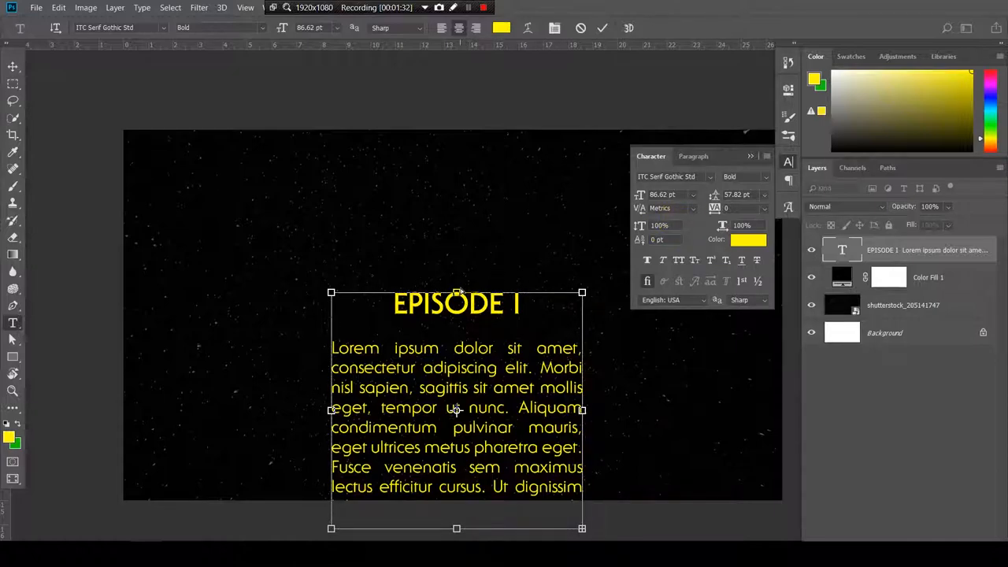
{"action": "left_click_drag", "start_coordinate": [457, 291], "coordinate": [457, 236]}
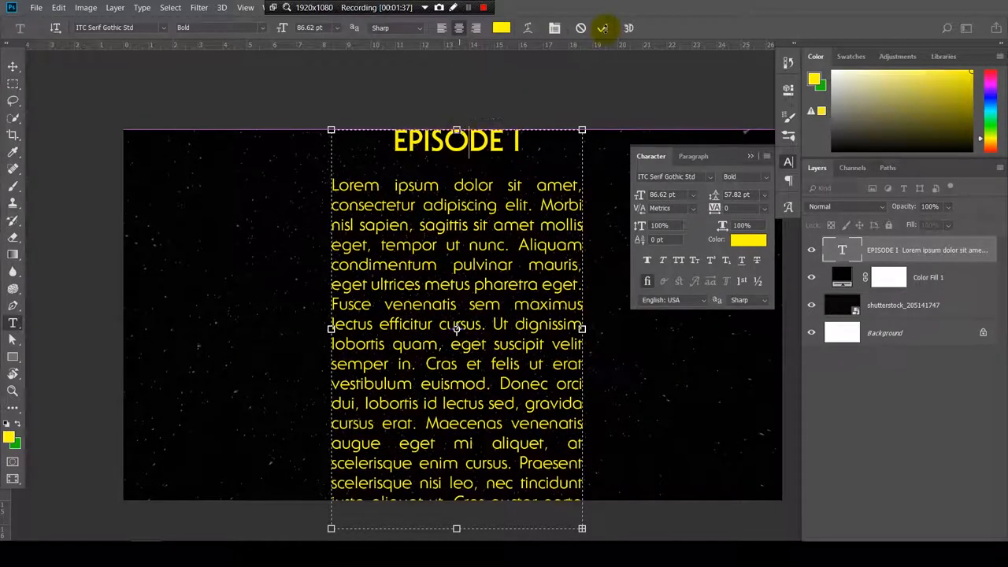
Commit the text edits and switch to the Move tool, leaving the block in place
{"action": "left_click", "coordinate": [603, 28]}
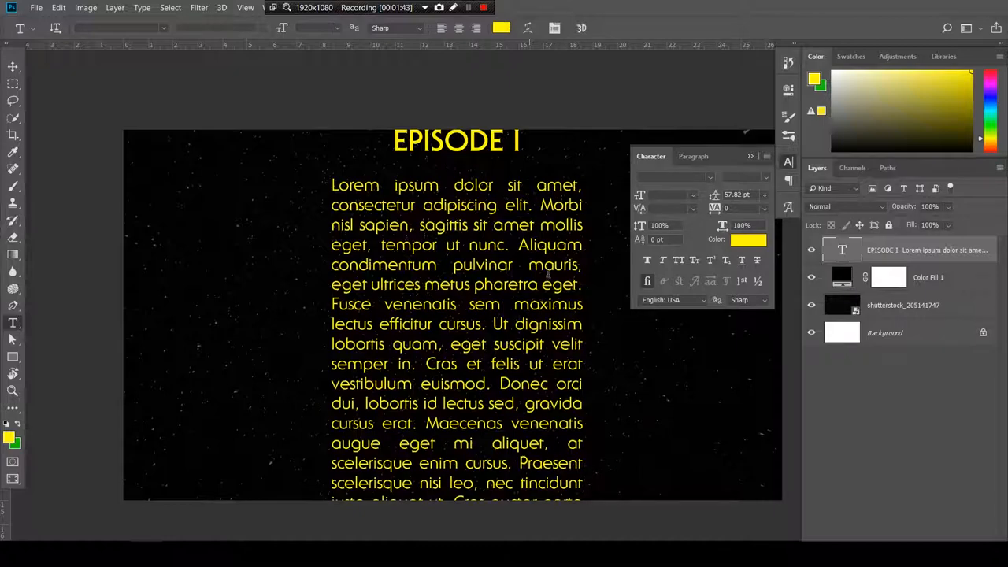
{"action": "left_click", "coordinate": [457, 322]}
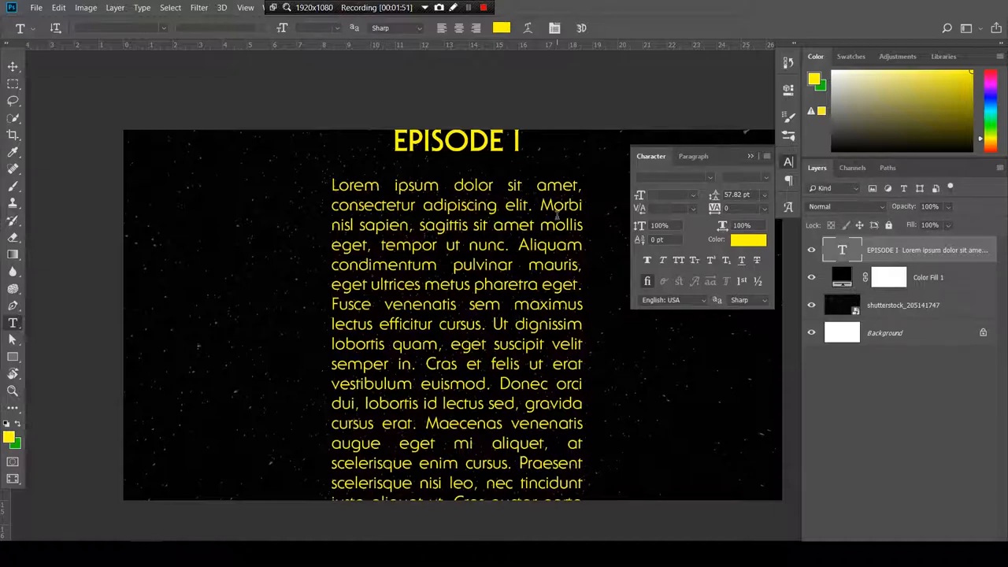
{"action": "left_click", "coordinate": [13, 66]}
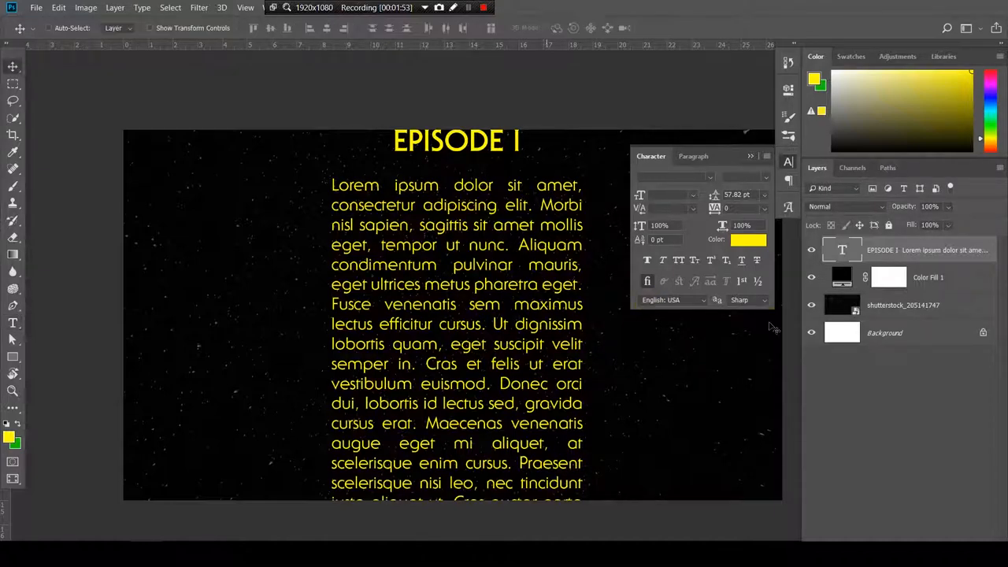
Apply a Perspective transform narrowing the text at the top and widening it past the canvas at the bottom
{"action": "right_click", "coordinate": [926, 249]}
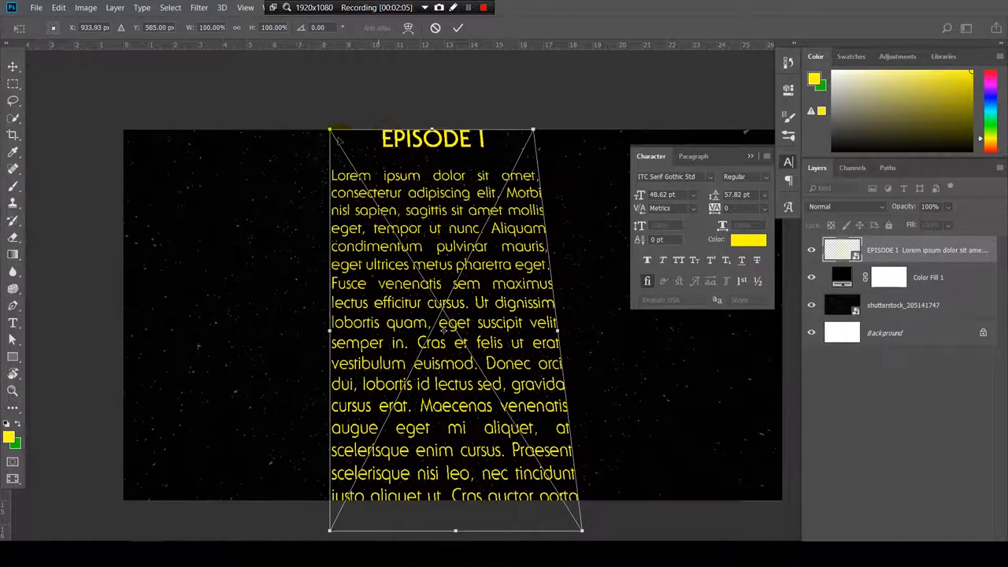
{"action": "left_click_drag", "start_coordinate": [331, 130], "coordinate": [365, 129]}
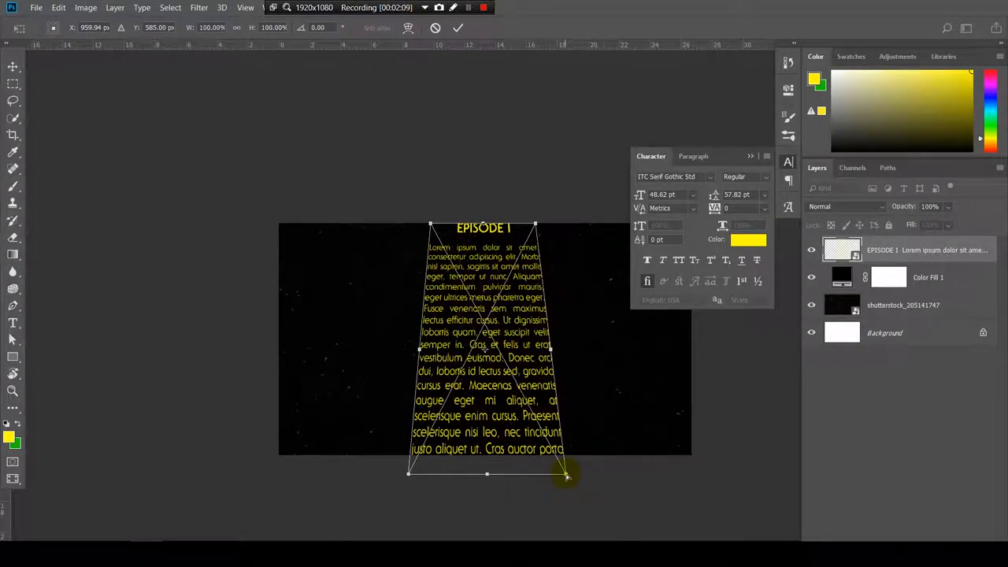
{"action": "left_click_drag", "start_coordinate": [565, 474], "coordinate": [705, 464]}
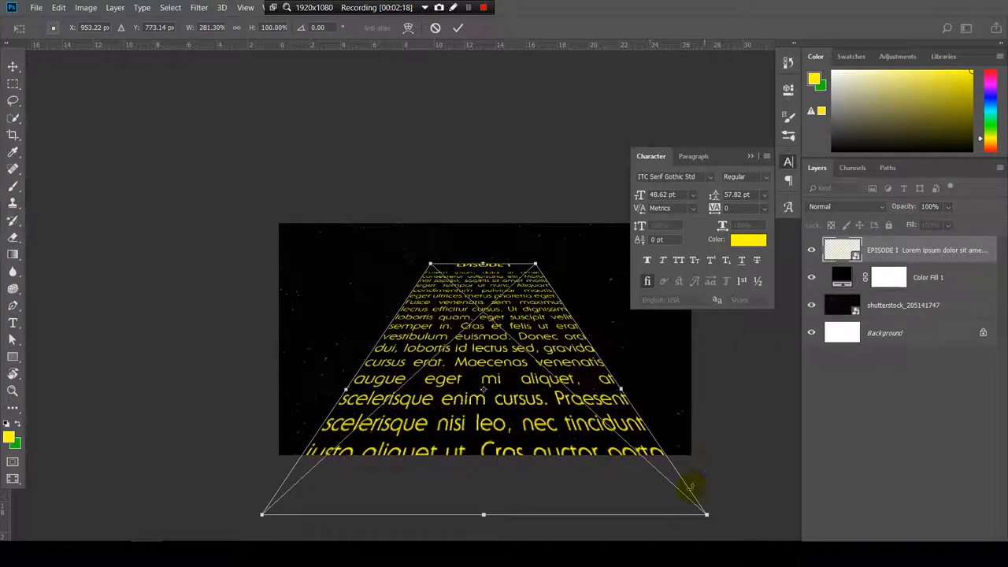
{"action": "left_click_drag", "start_coordinate": [707, 513], "coordinate": [724, 513]}
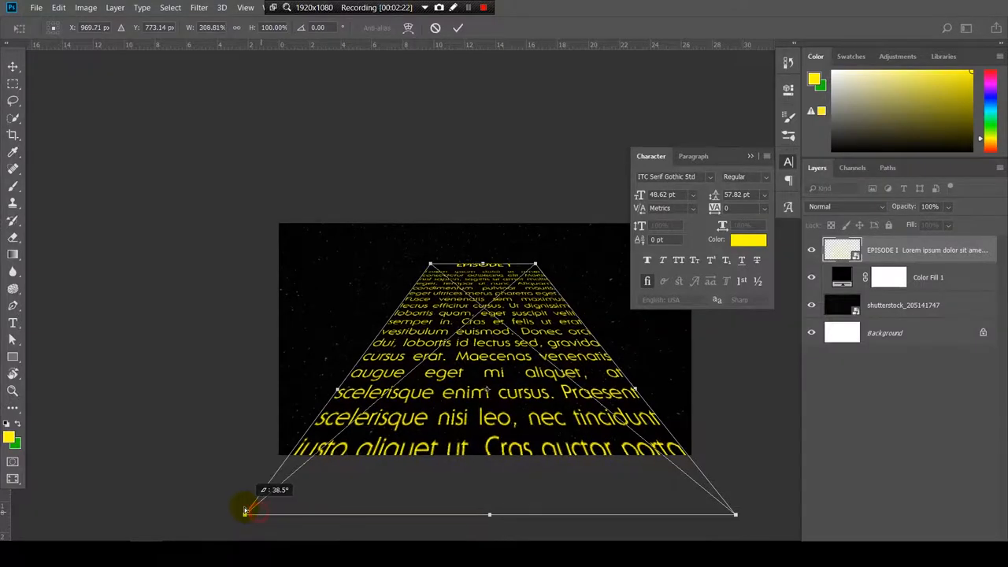
{"action": "left_click_drag", "start_coordinate": [246, 512], "coordinate": [233, 513]}
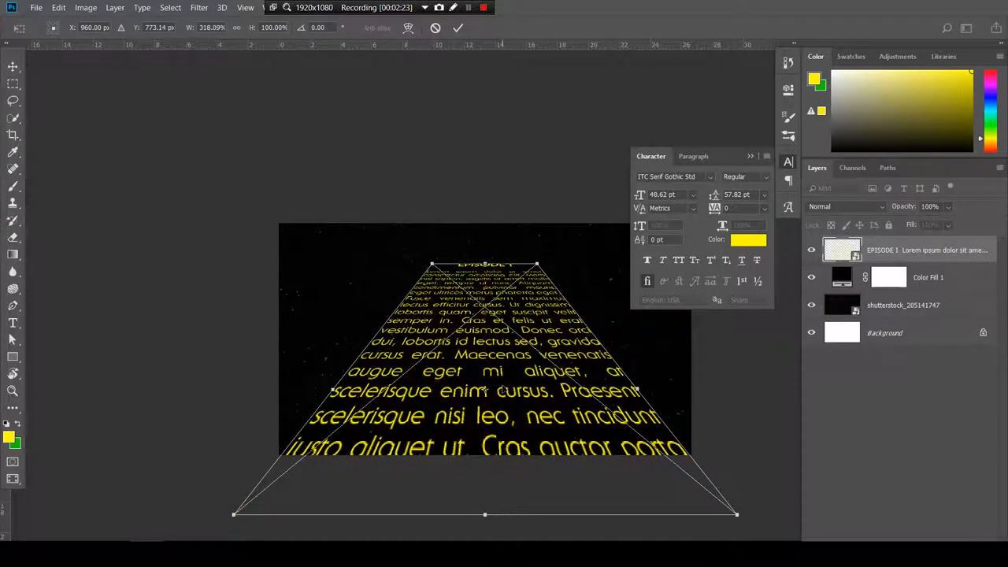
{"action": "left_click", "coordinate": [457, 28]}
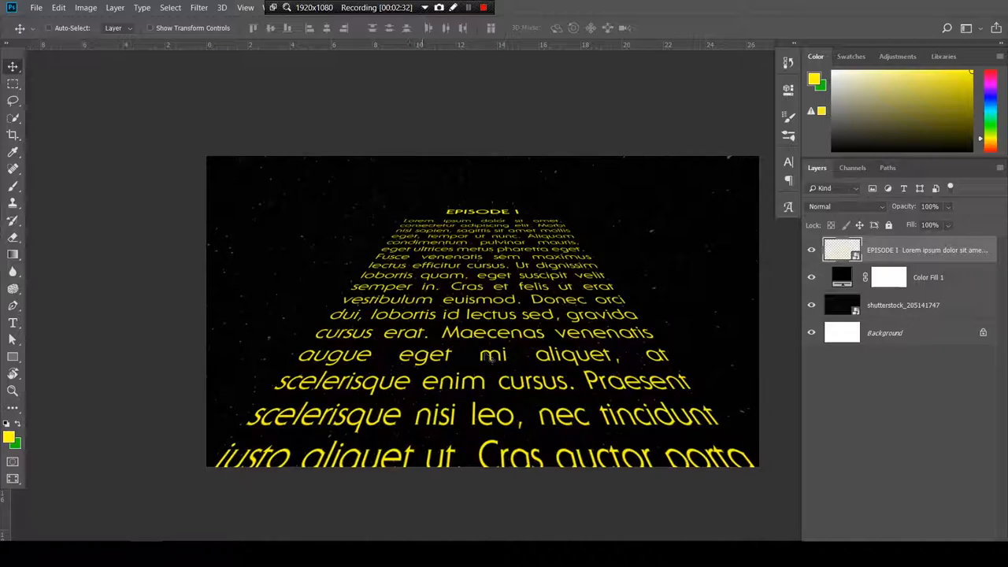
{"action": "left_click", "coordinate": [469, 6]}
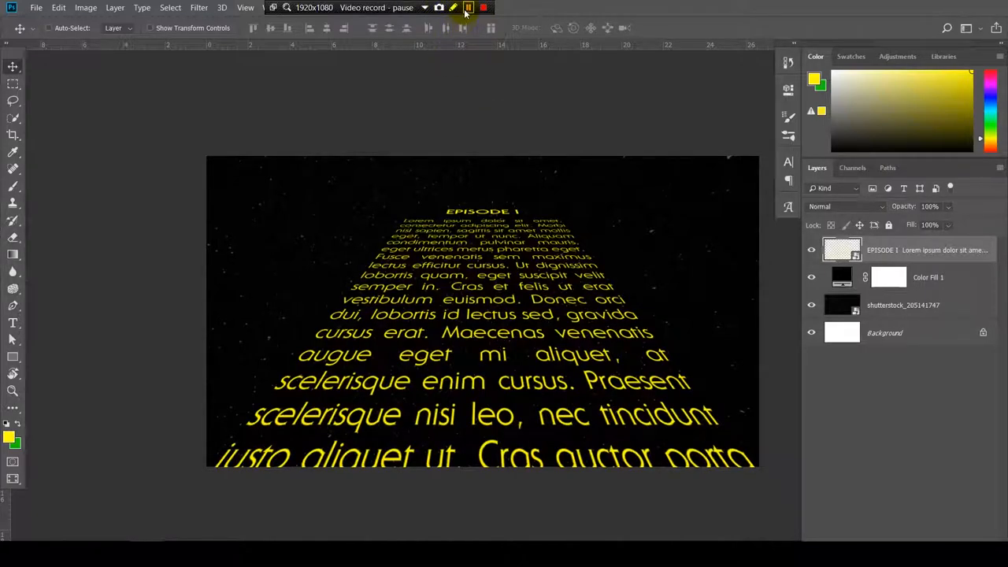
{"action": "left_click", "coordinate": [481, 8]}
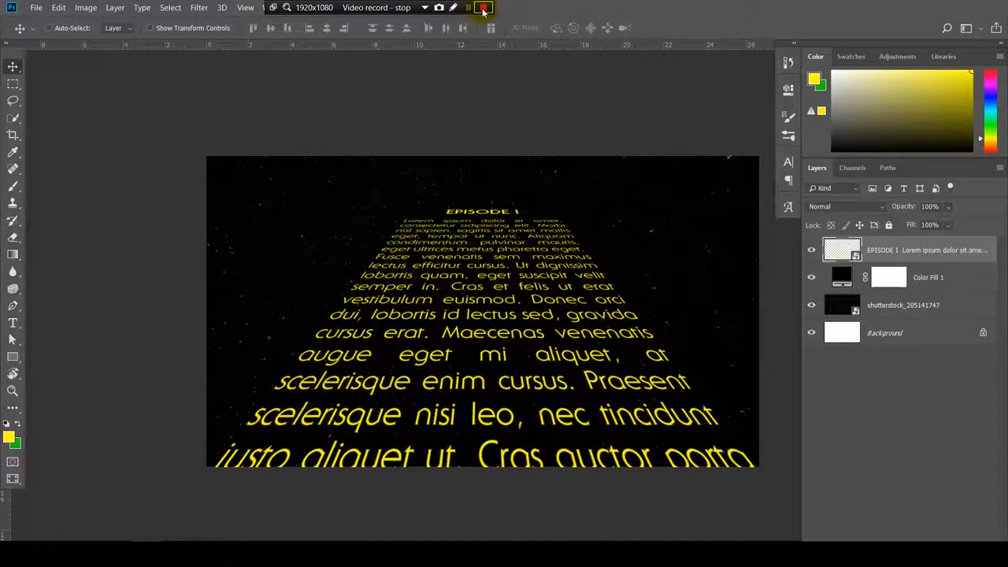